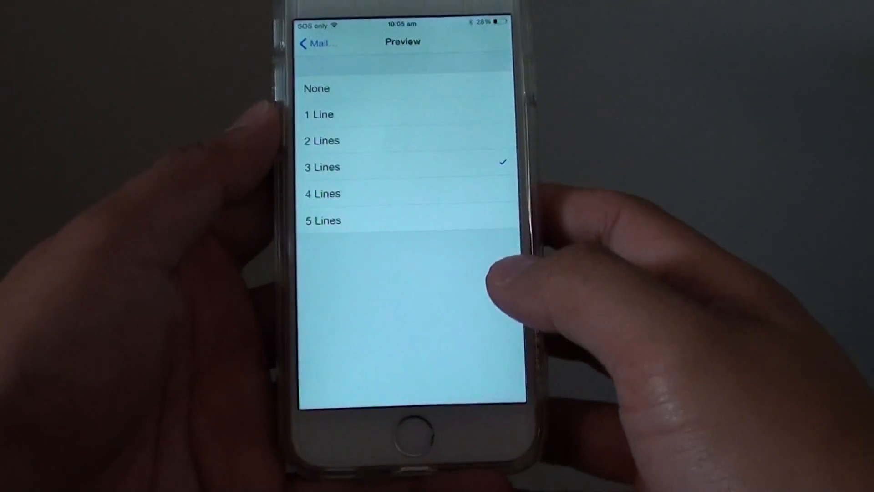
Step: Choose 3 Lines as the Mail message preview length
click(317, 42)
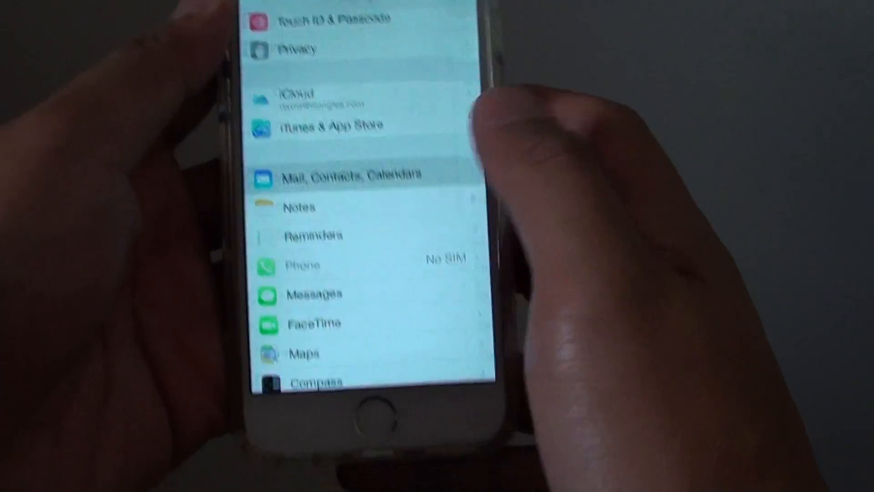
Step: Go into the Mail, Contacts, Calendars settings page
click(353, 174)
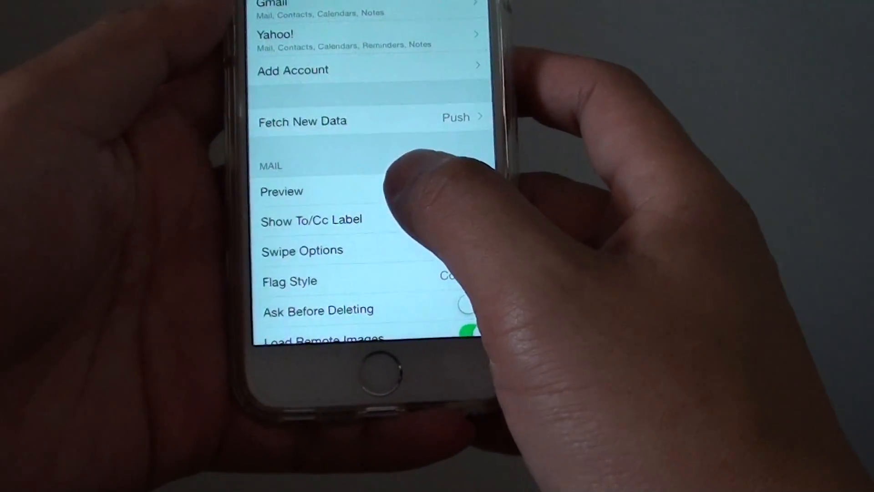
Step: Switch to the Mail app's Gmail inbox and scroll its message list
click(281, 191)
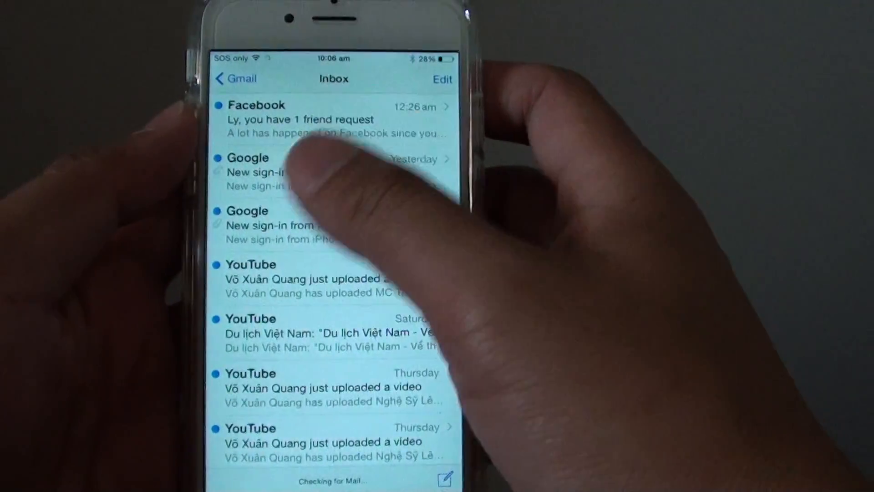
scroll(down, 3)
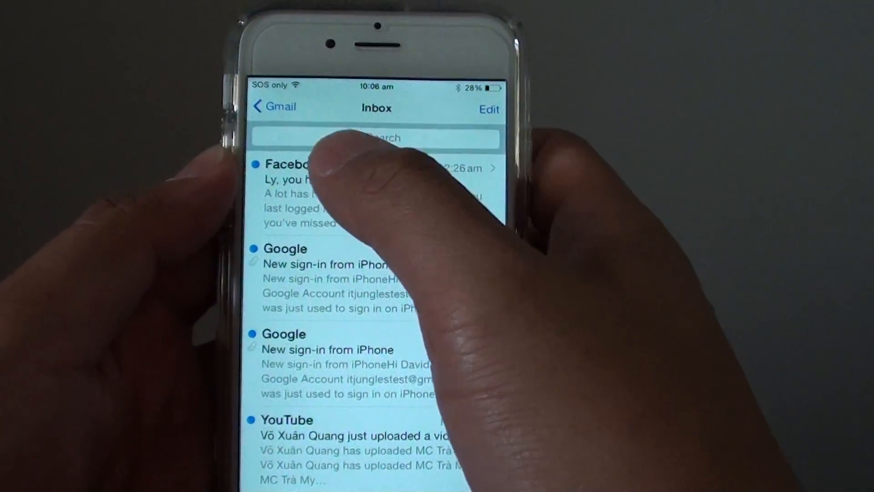
Step: Scroll through the inbox to confirm each message shows three preview lines
scroll(down, 3)
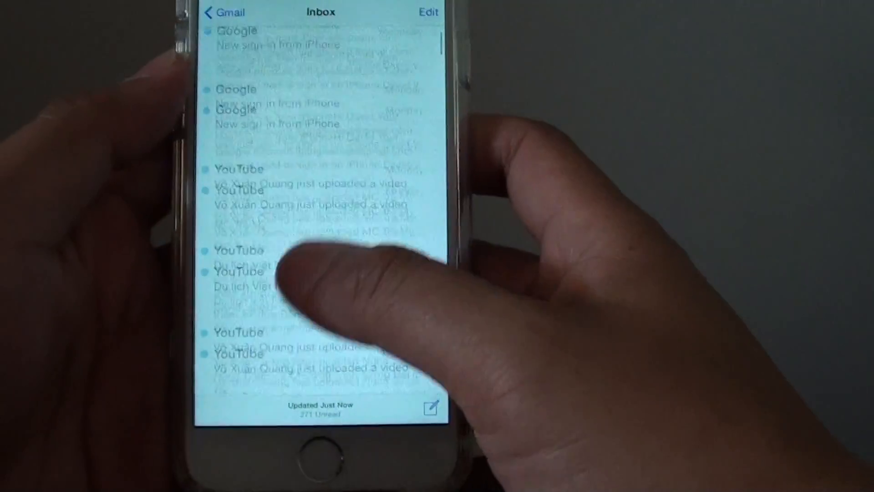
scroll(down, 3)
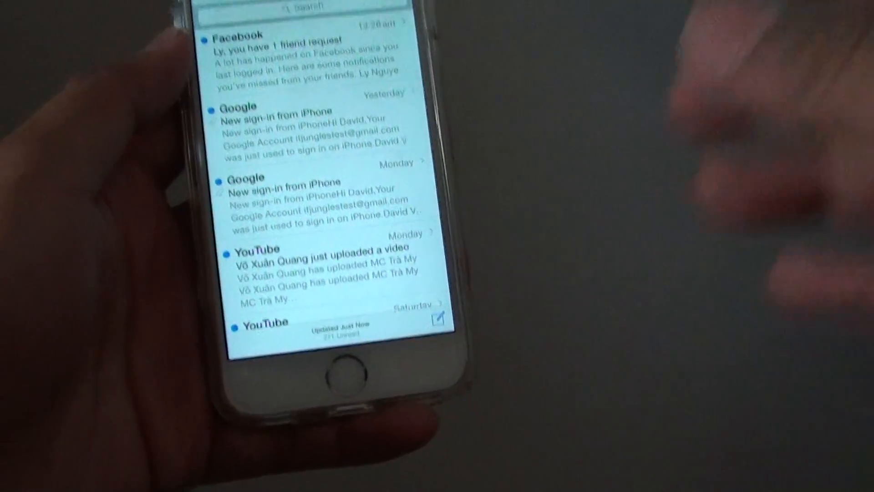